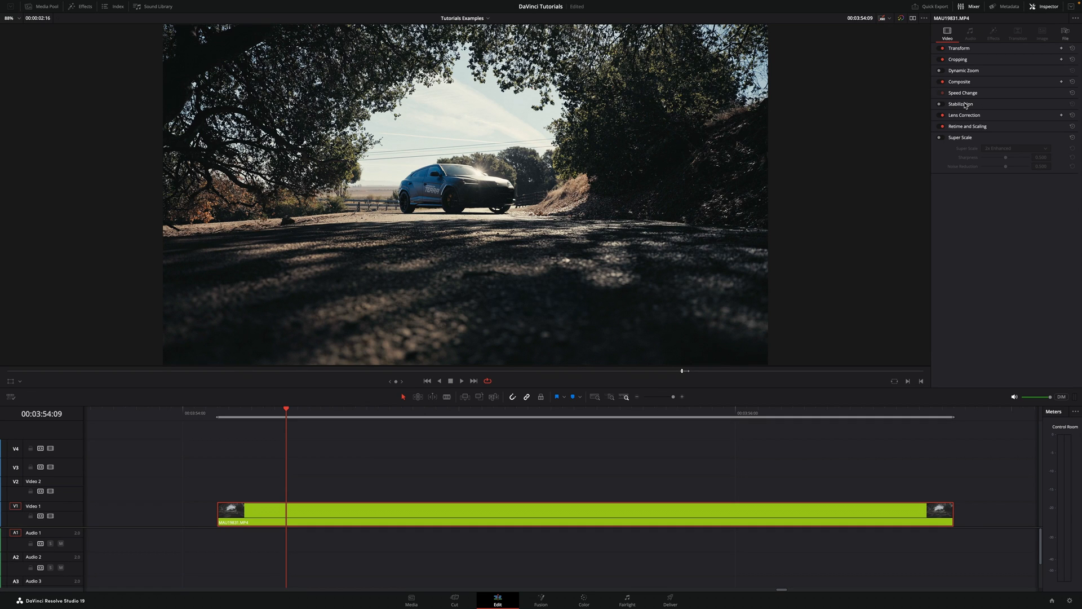
Expand the car clip's Stabilization section and raise Smooth to about 0.479
{"action": "left_click", "coordinate": [960, 104]}
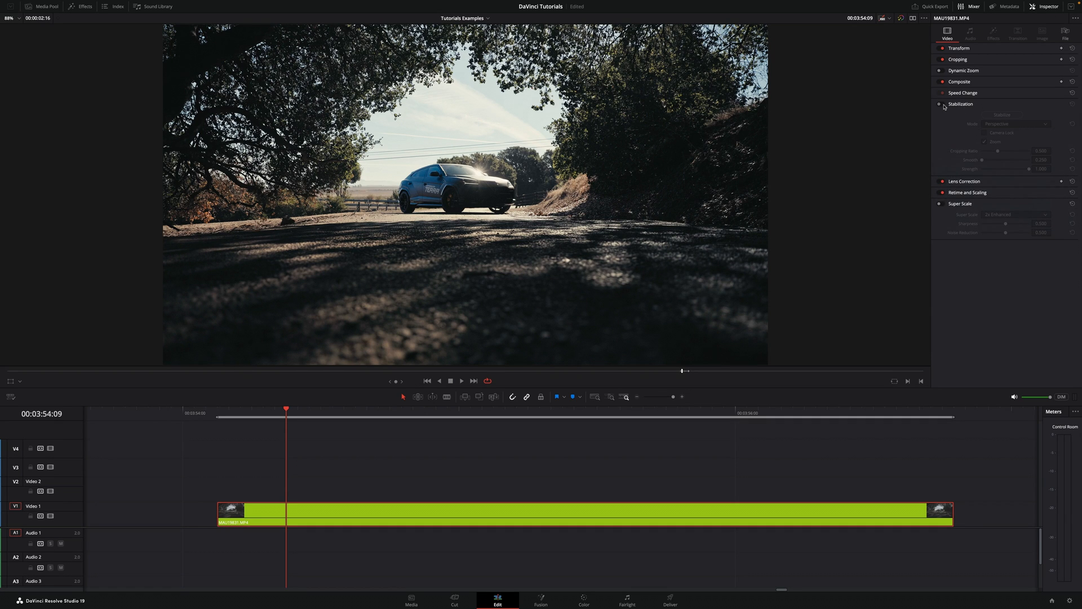
{"action": "left_click", "coordinate": [940, 104]}
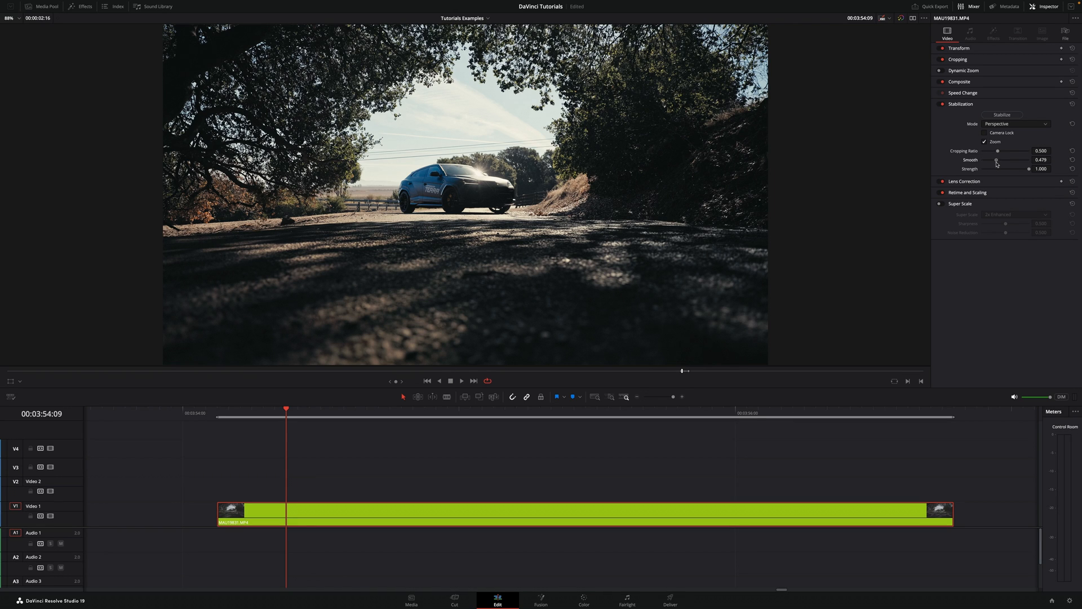
Set stabilization Smooth to 0.531 and Cropping Ratio to 0.691
{"action": "left_click_drag", "start_coordinate": [998, 160], "coordinate": [999, 159]}
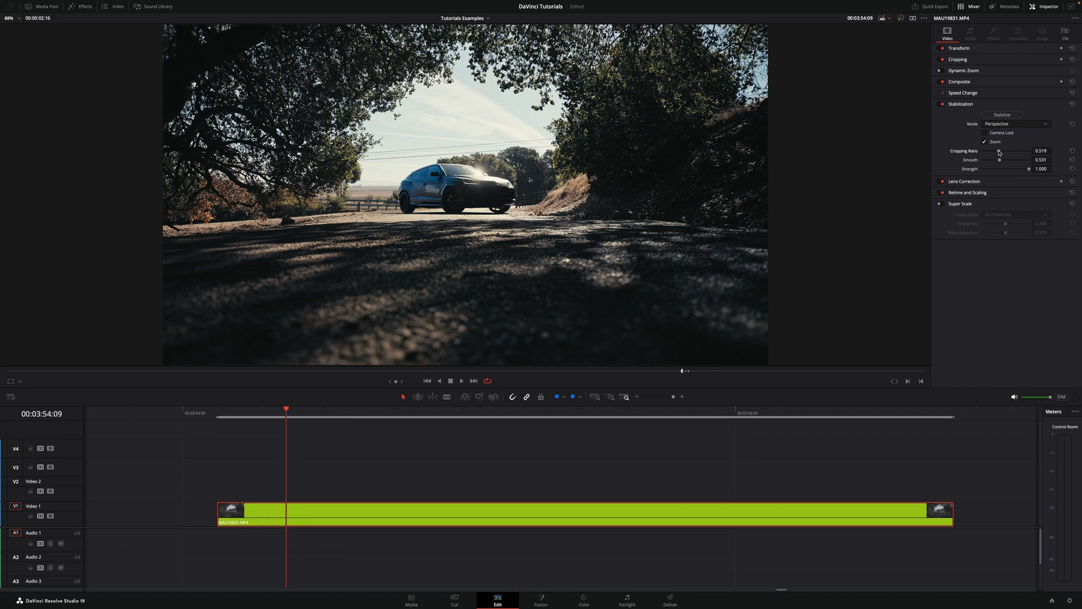
{"action": "left_click_drag", "start_coordinate": [999, 151], "coordinate": [1015, 150]}
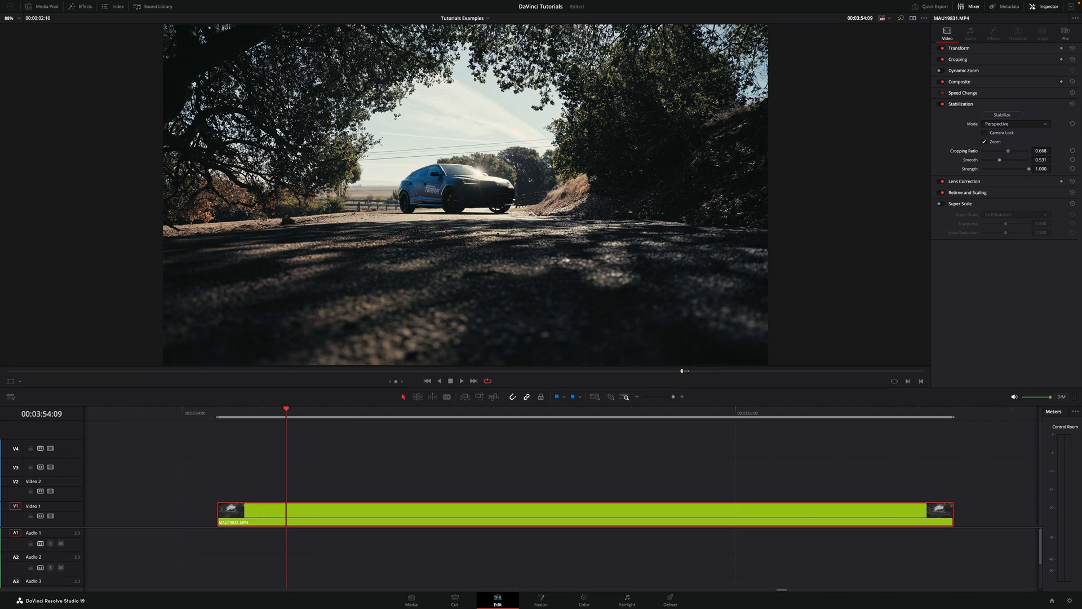
{"action": "left_click_drag", "start_coordinate": [1022, 150], "coordinate": [1025, 151]}
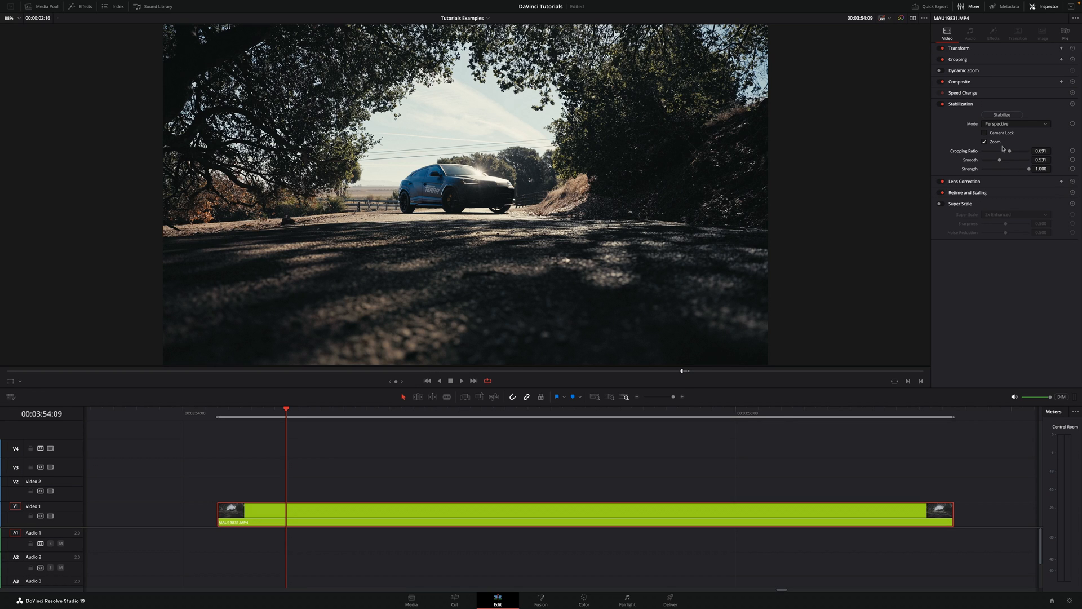
Keep Perspective as the stabilization mode and run Stabilize on the car clip
{"action": "left_click", "coordinate": [1015, 123]}
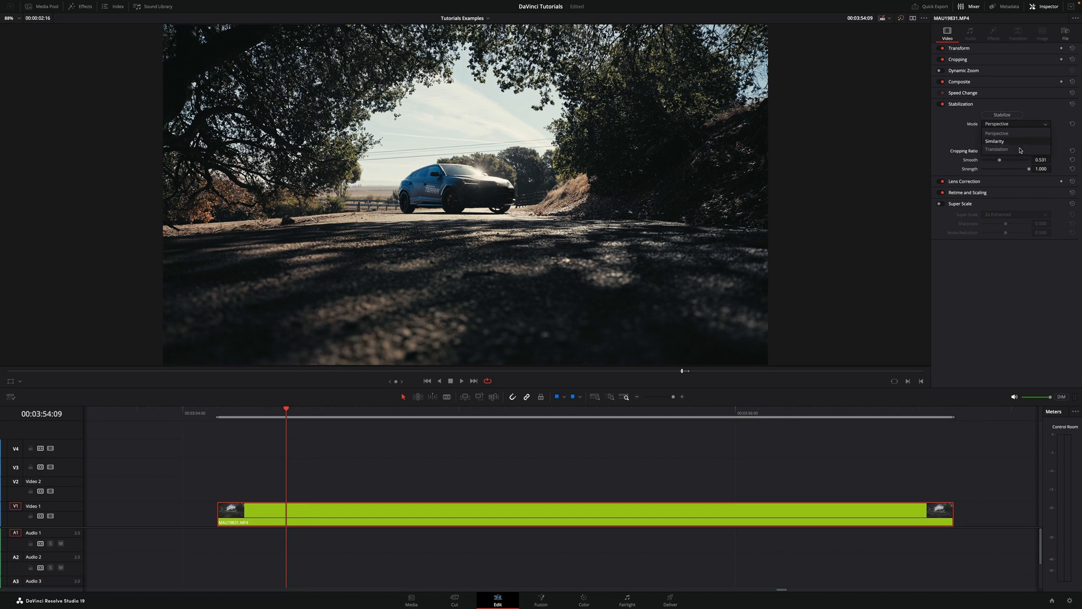
{"action": "mouse_move", "coordinate": [1025, 138]}
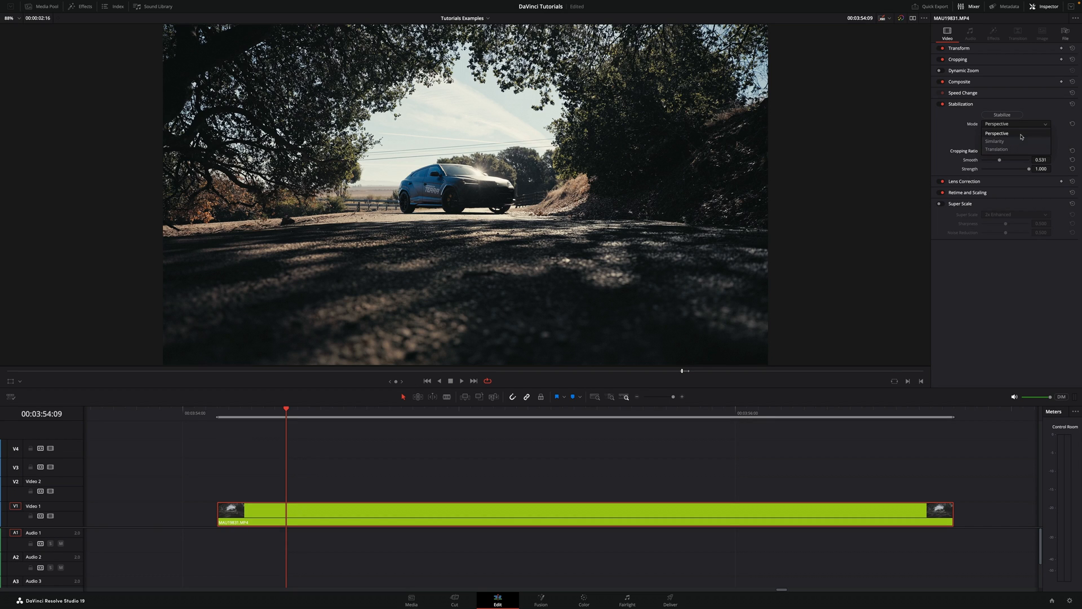
{"action": "mouse_move", "coordinate": [1008, 141]}
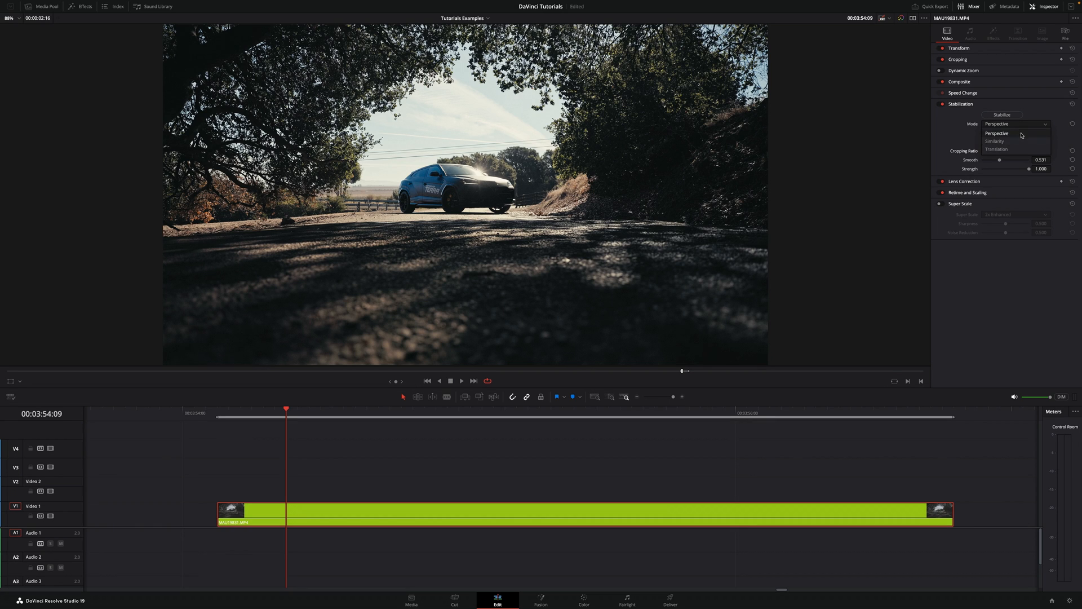
{"action": "left_click", "coordinate": [997, 133]}
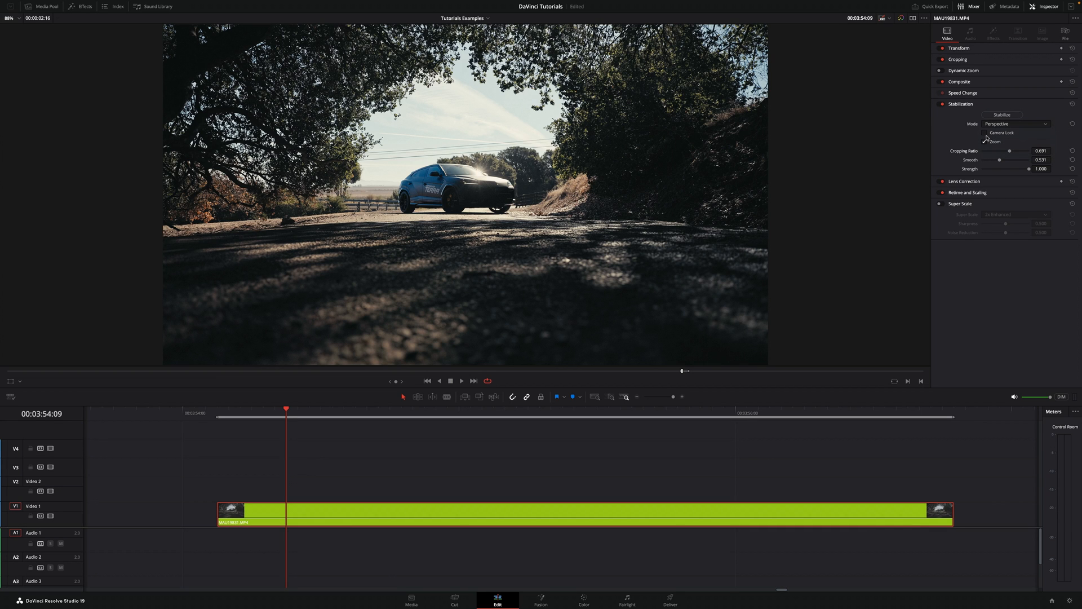
{"action": "left_click", "coordinate": [1002, 114]}
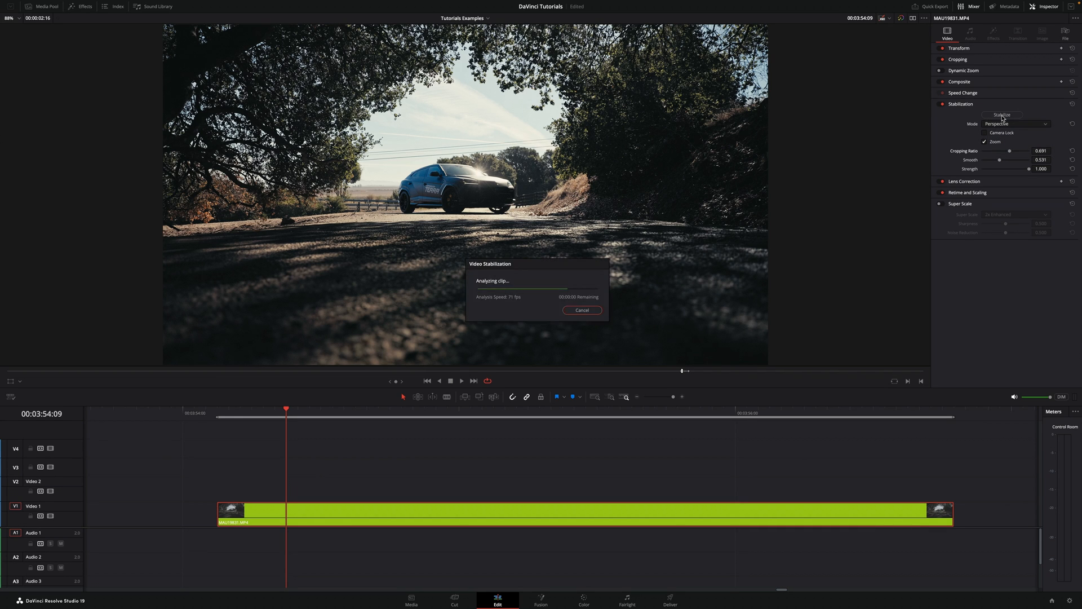